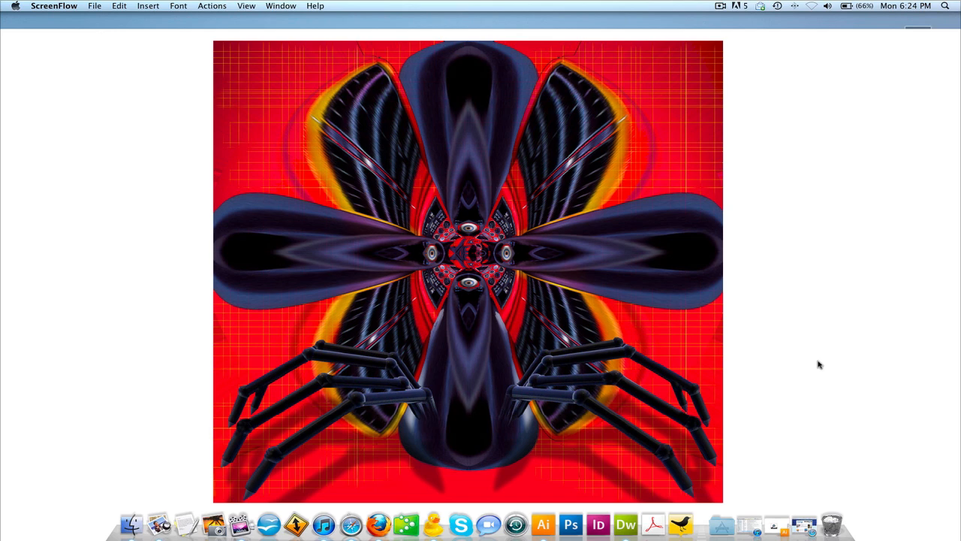
Step: Bring Illustrator to the front and show the File menu commands
{"action": "left_click", "coordinate": [542, 523]}
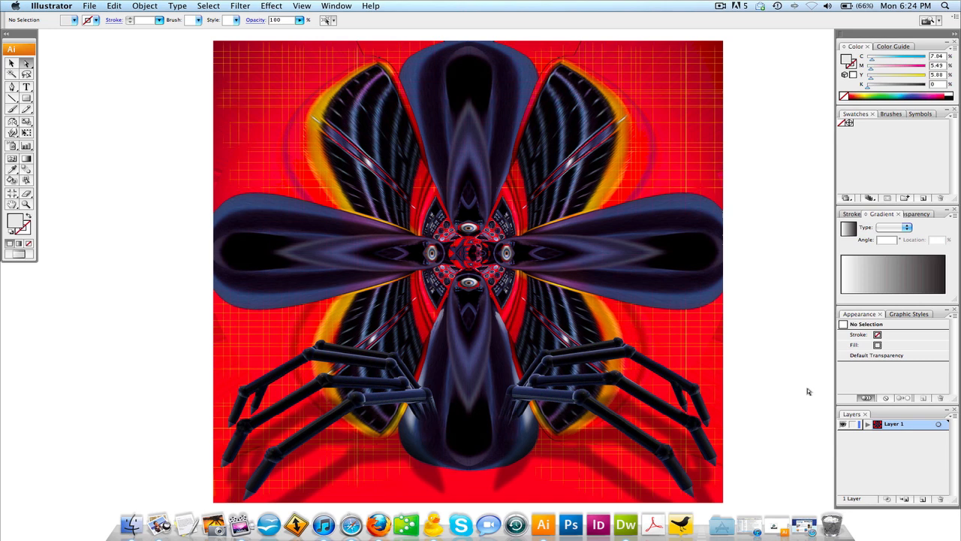
{"action": "mouse_move", "coordinate": [769, 159]}
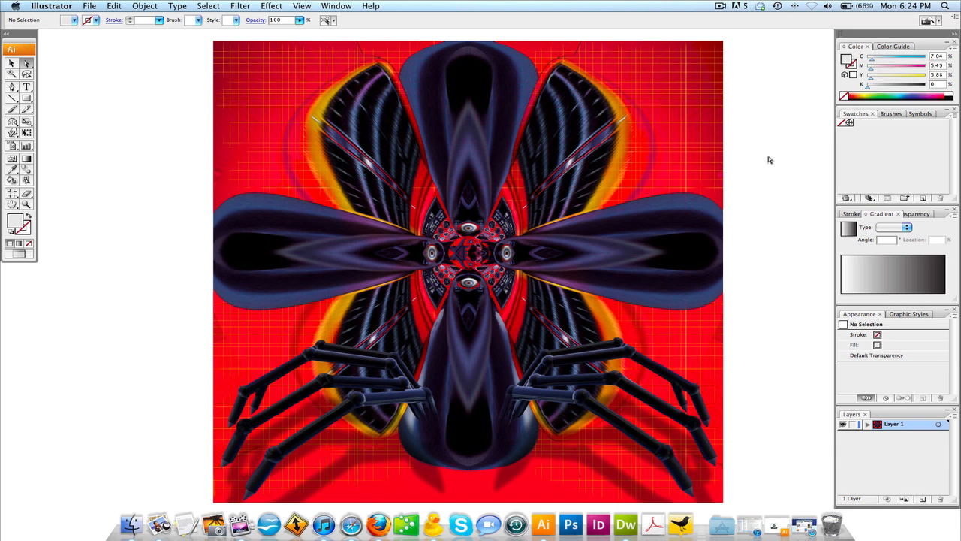
{"action": "left_click", "coordinate": [90, 6]}
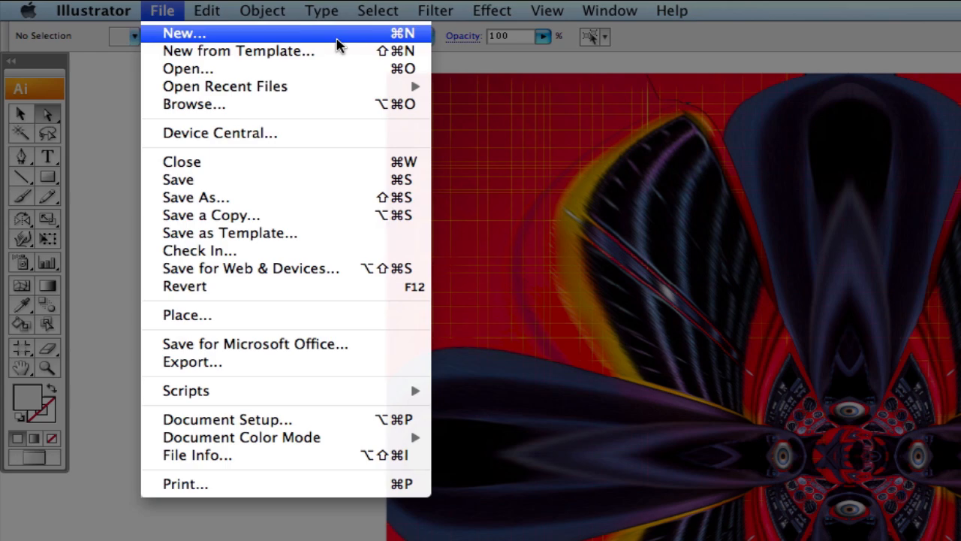
{"action": "mouse_move", "coordinate": [358, 51]}
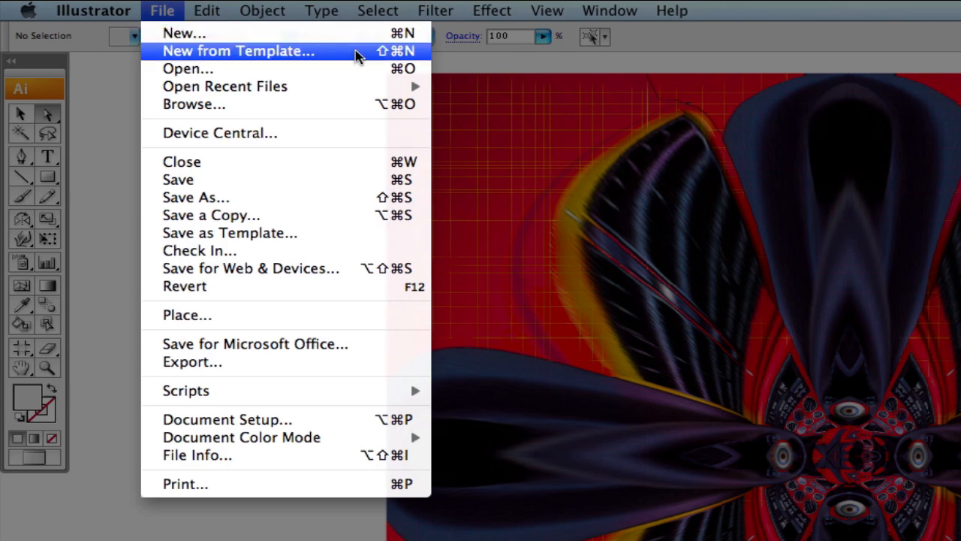
{"action": "mouse_move", "coordinate": [210, 33]}
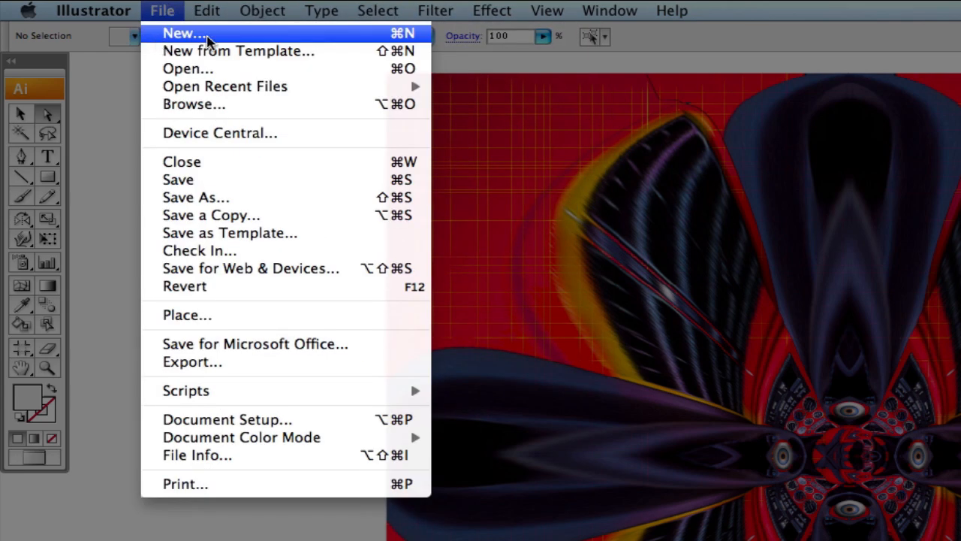
{"action": "mouse_move", "coordinate": [348, 39]}
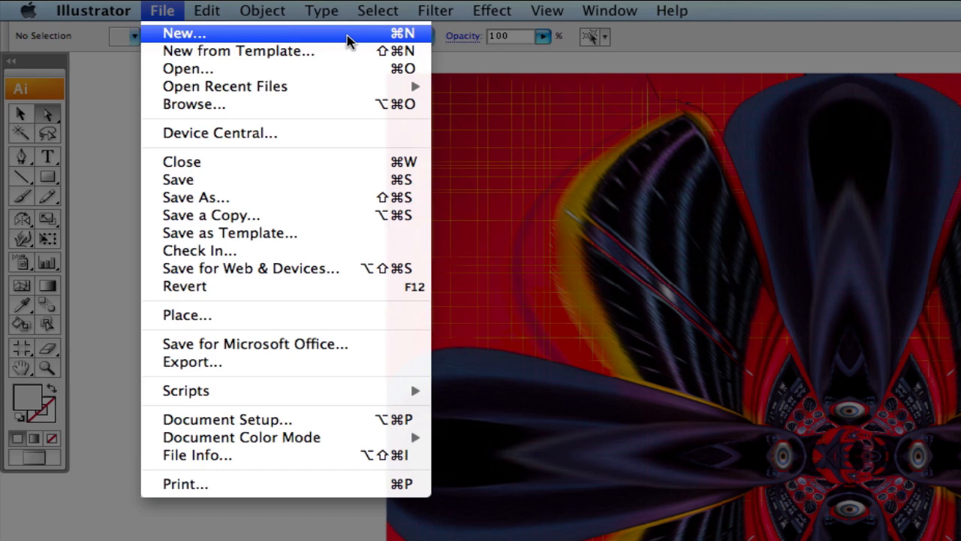
Step: Start a new document named TEST DOCUMENT at Letter size, 612 × 792 px
{"action": "left_click", "coordinate": [183, 33]}
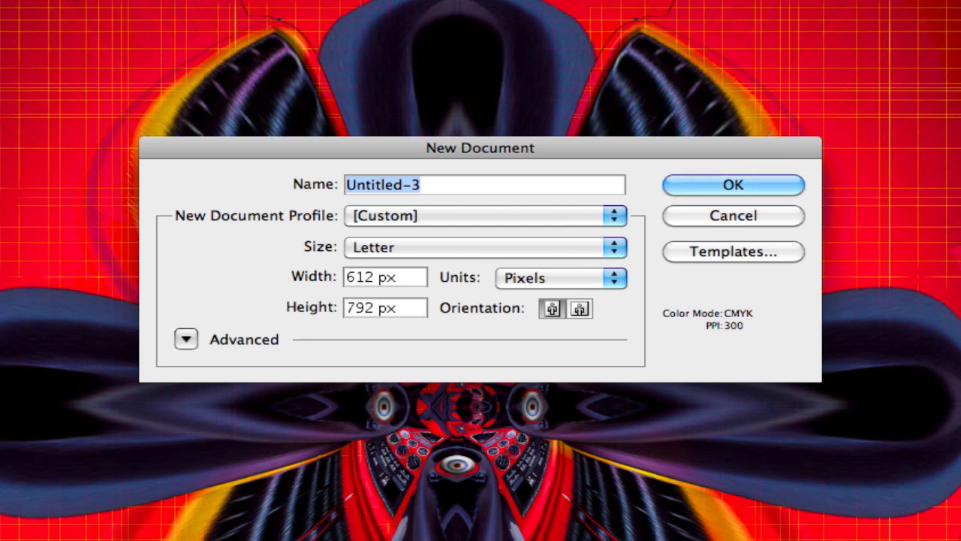
{"action": "type", "text": "TEST DOCU"}
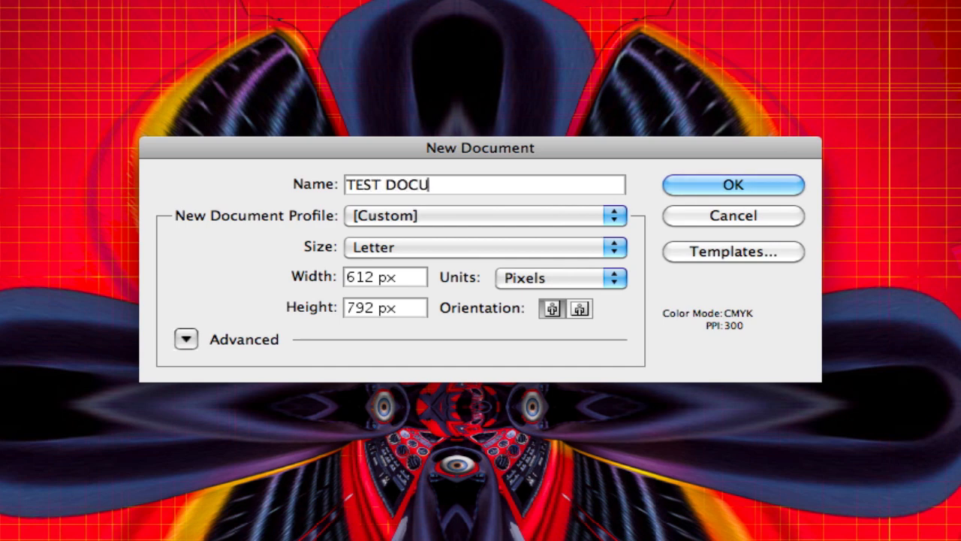
{"action": "type", "text": "MENT"}
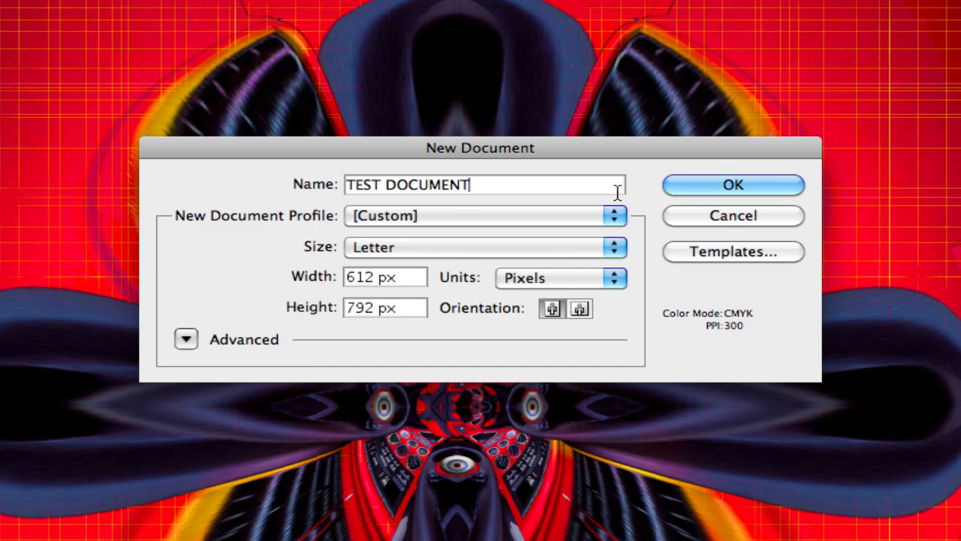
Step: Try the Print profile, then settle on the Web profile for an 800 × 600 px RGB page
{"action": "left_click", "coordinate": [613, 216]}
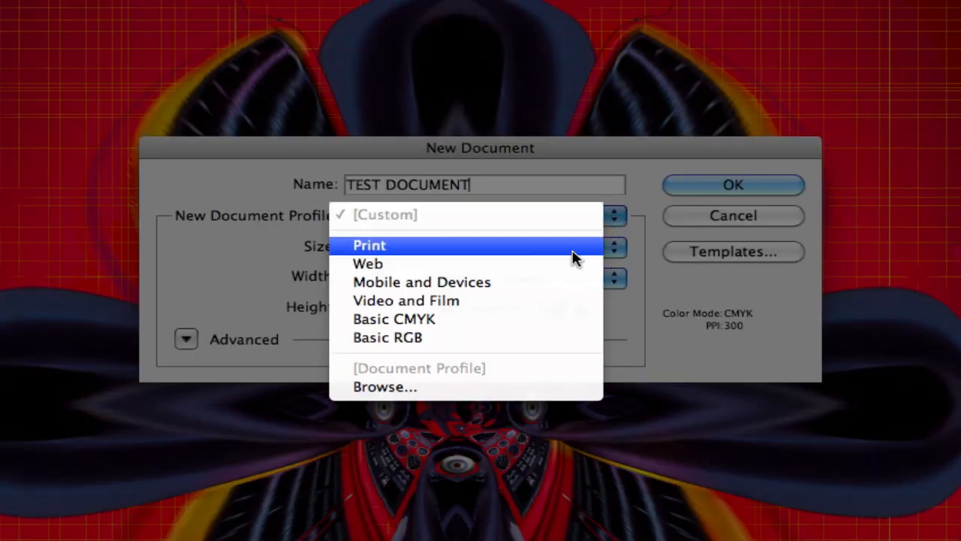
{"action": "left_click", "coordinate": [370, 245]}
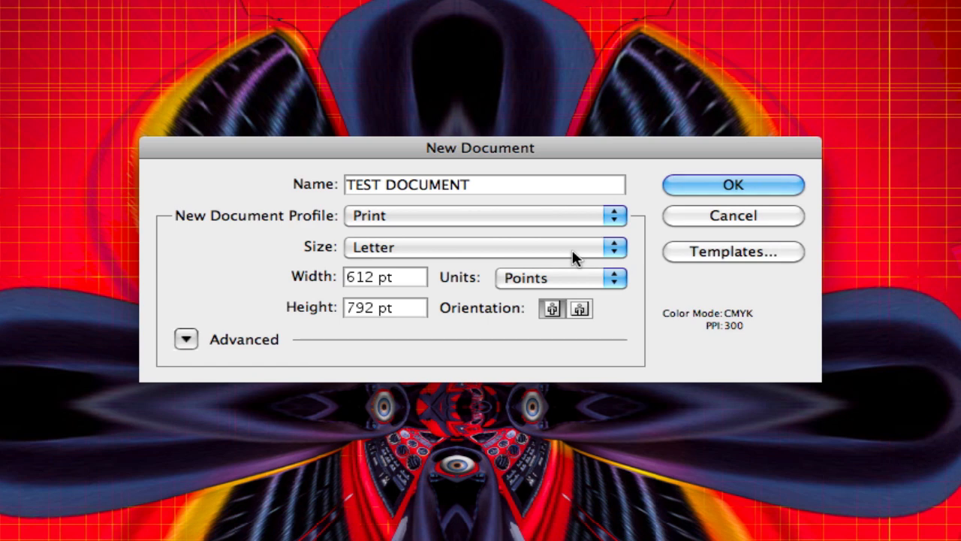
{"action": "mouse_move", "coordinate": [651, 307]}
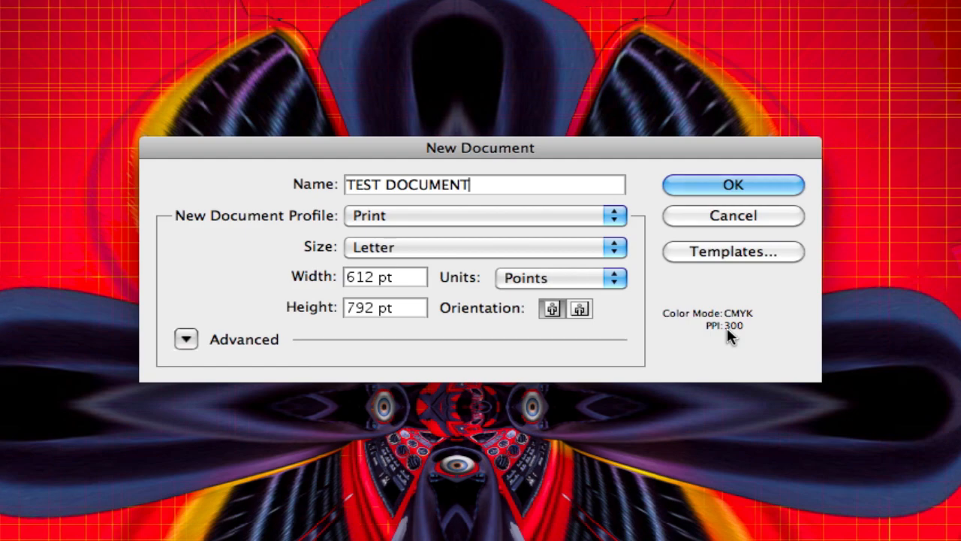
{"action": "left_click", "coordinate": [484, 216]}
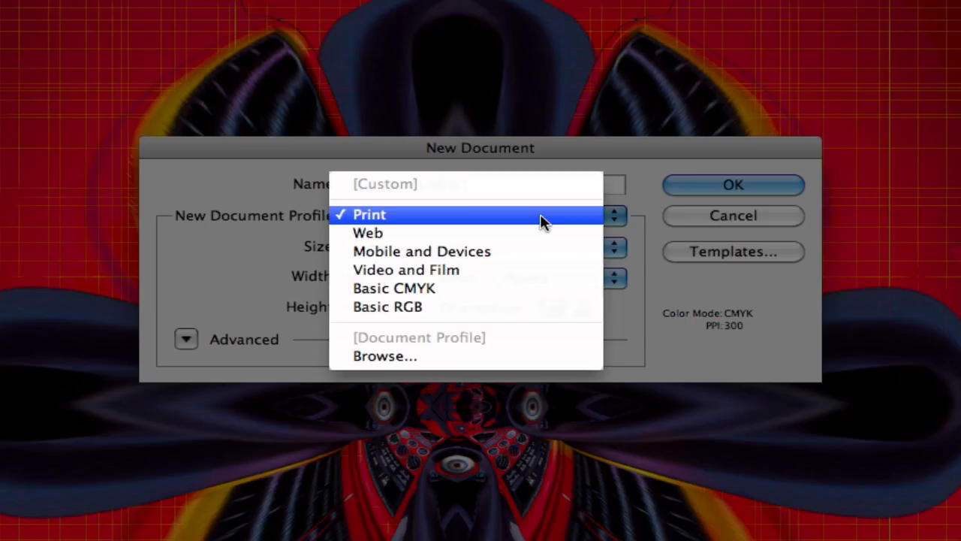
{"action": "left_click", "coordinate": [368, 232]}
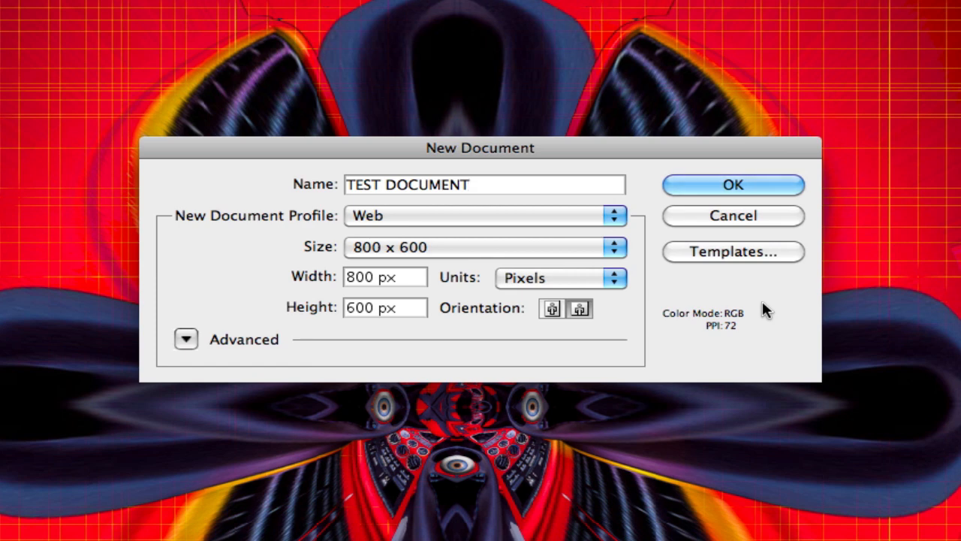
{"action": "left_click", "coordinate": [465, 184]}
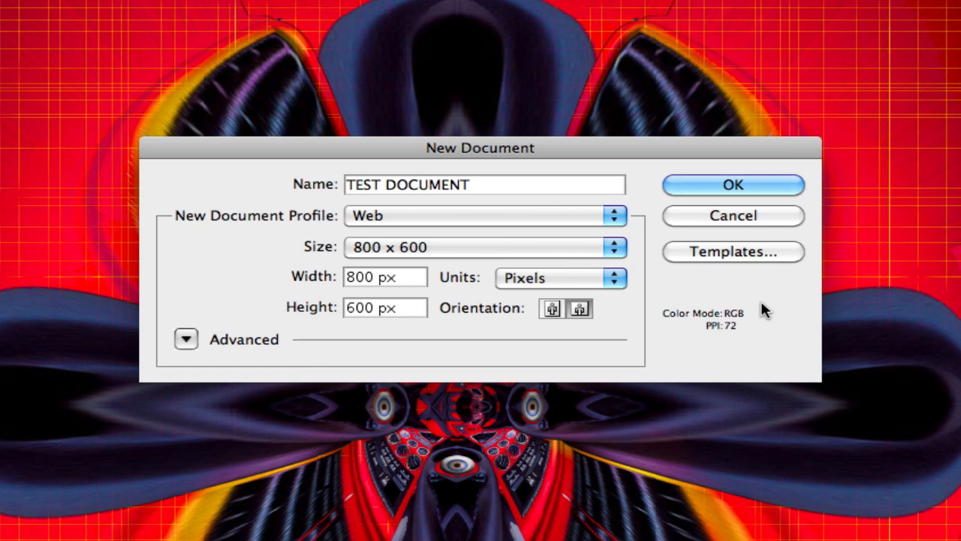
{"action": "left_click", "coordinate": [469, 185]}
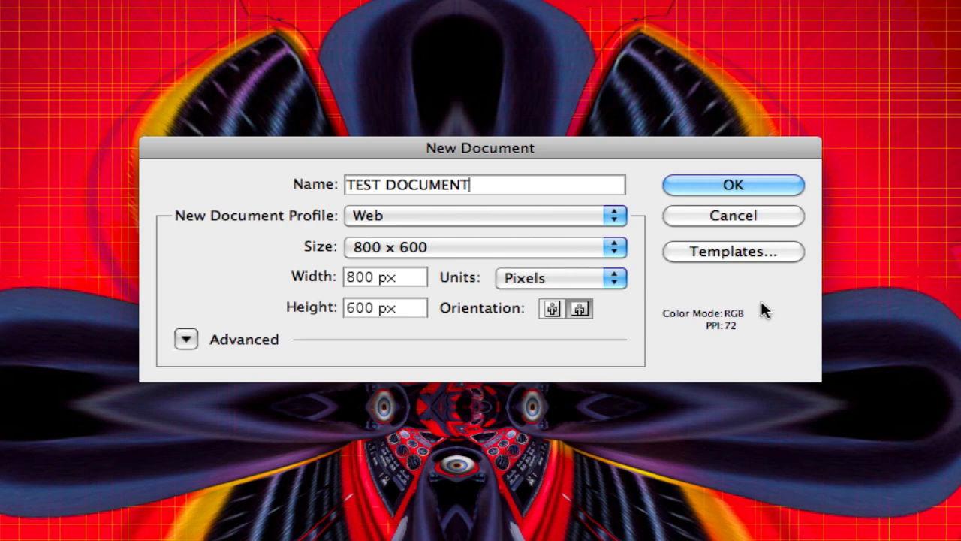
{"action": "mouse_move", "coordinate": [571, 293]}
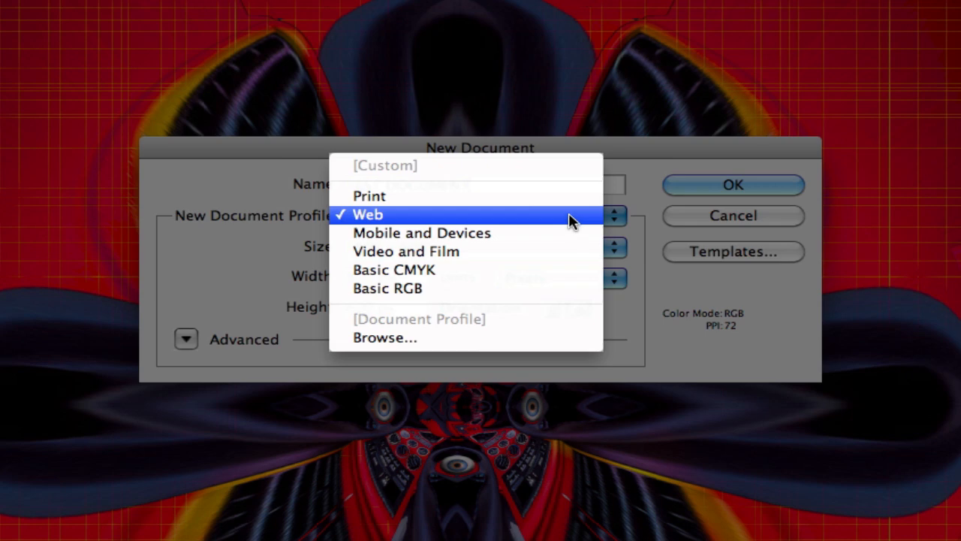
{"action": "mouse_move", "coordinate": [573, 196]}
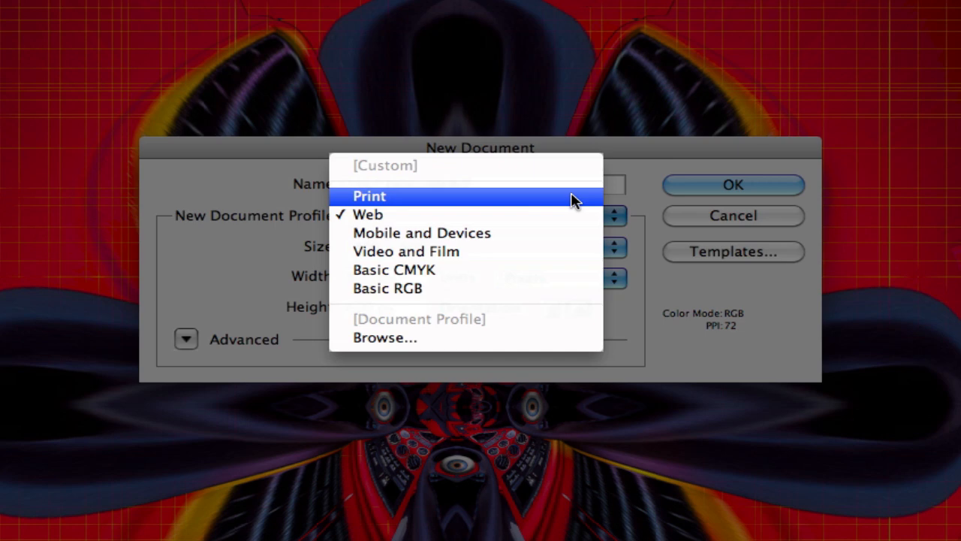
Step: Return to the Print profile, keep Letter size and measure the page in inches (8.5 × 11 in)
{"action": "left_click", "coordinate": [370, 195]}
{"action": "type", "text": "TEST DOCUMENT"}
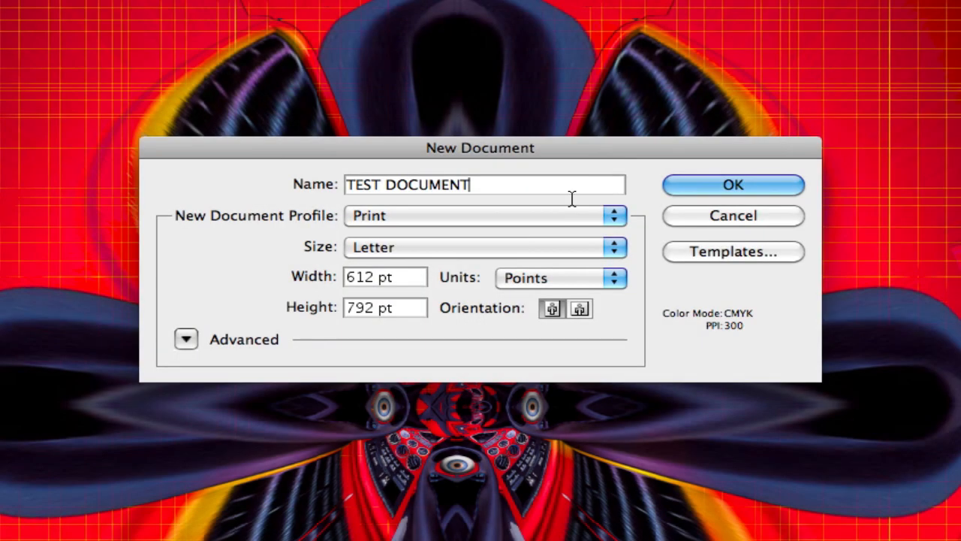
{"action": "mouse_move", "coordinate": [613, 248]}
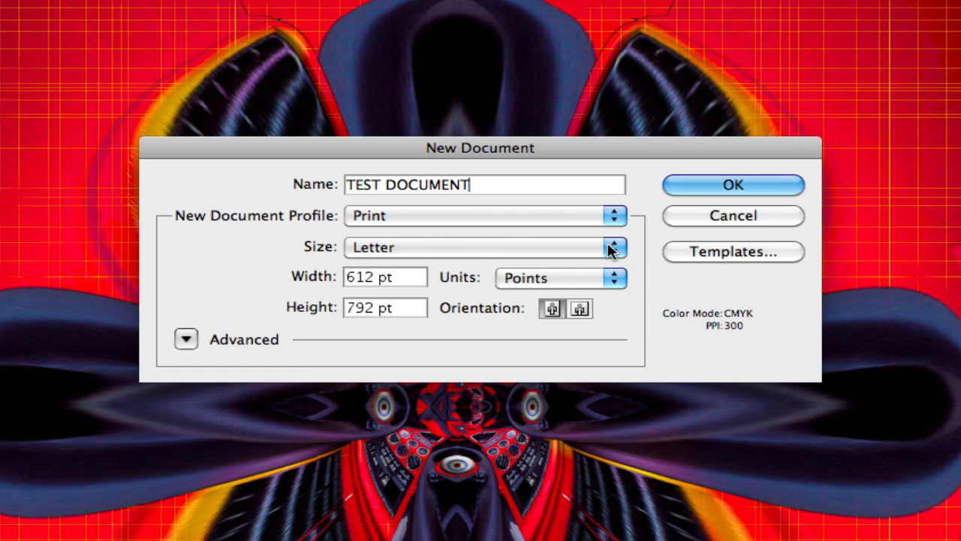
{"action": "left_click", "coordinate": [614, 247]}
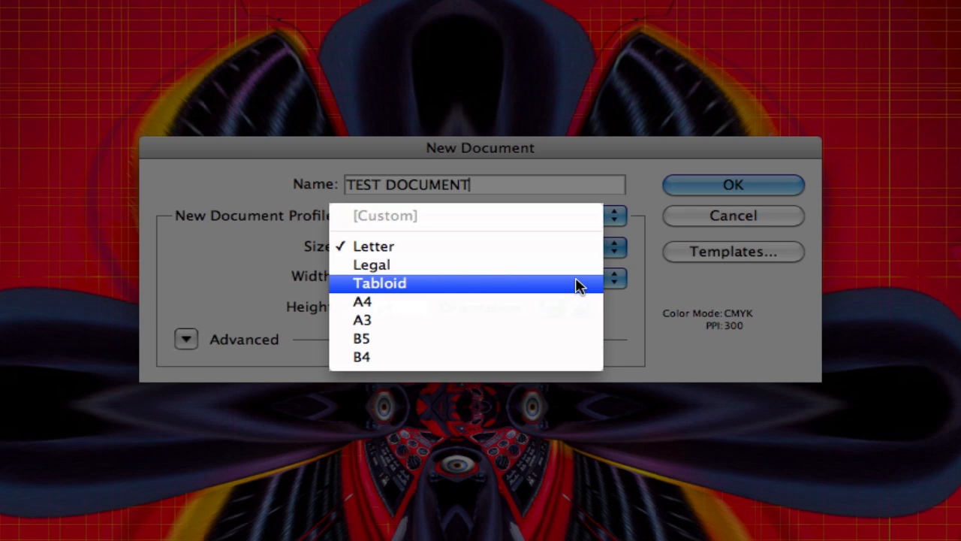
{"action": "mouse_move", "coordinate": [578, 246]}
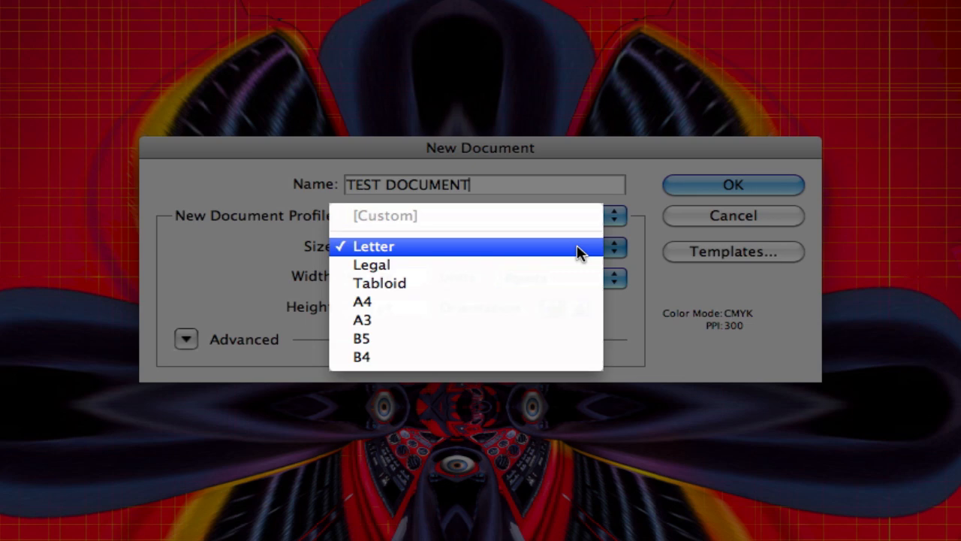
{"action": "left_click", "coordinate": [373, 247]}
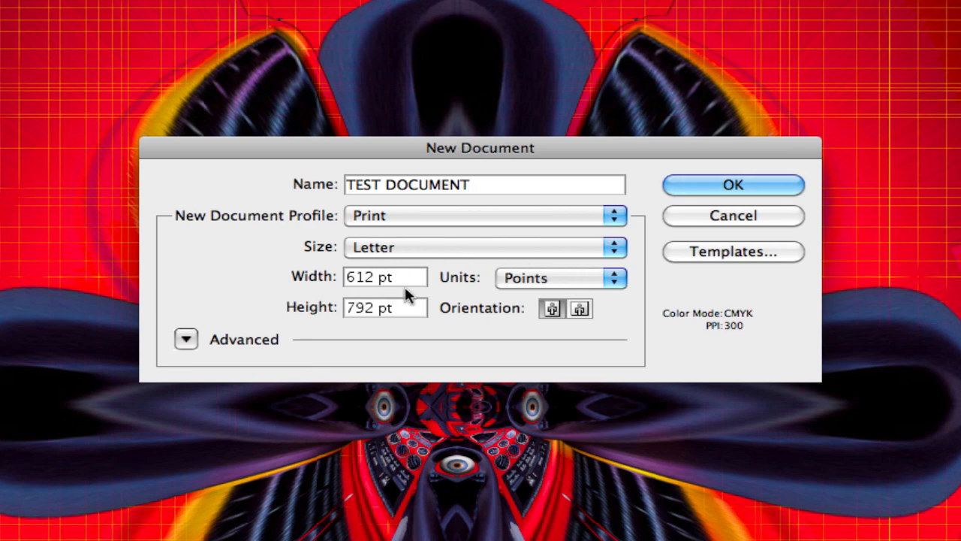
{"action": "left_click", "coordinate": [560, 278]}
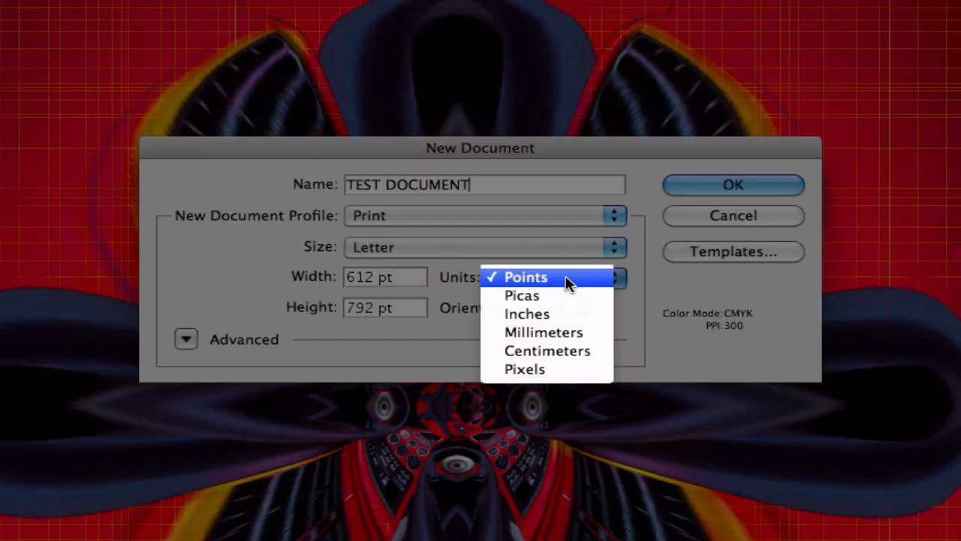
{"action": "mouse_move", "coordinate": [523, 295]}
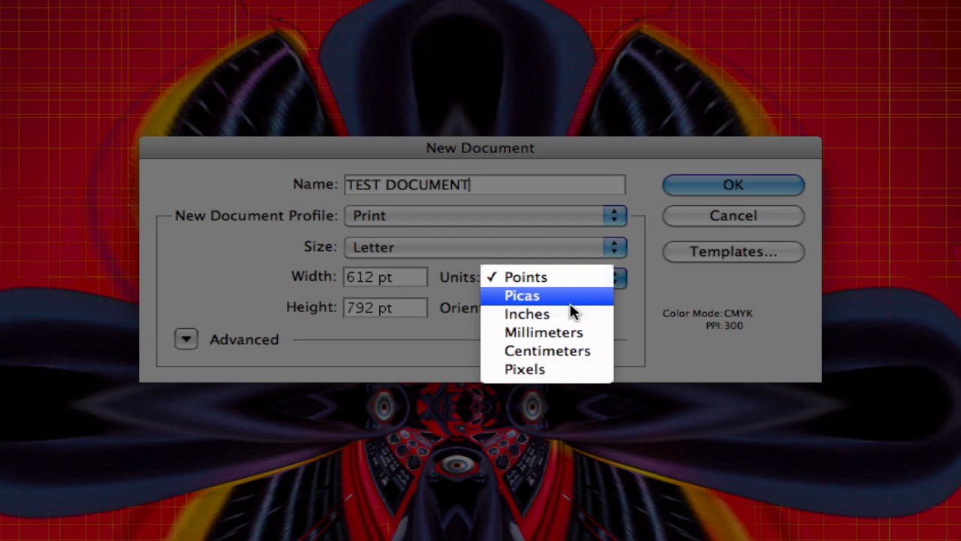
{"action": "mouse_move", "coordinate": [527, 314]}
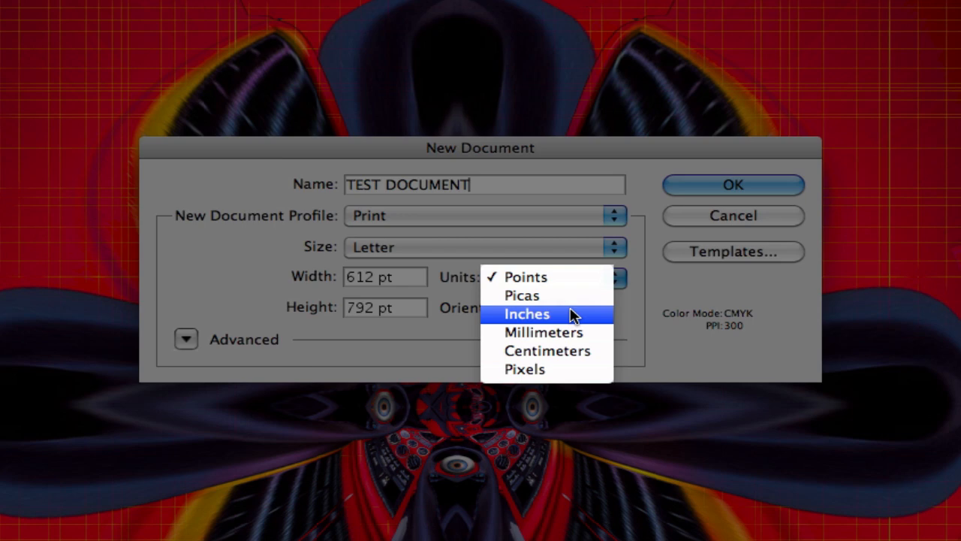
{"action": "left_click", "coordinate": [525, 314]}
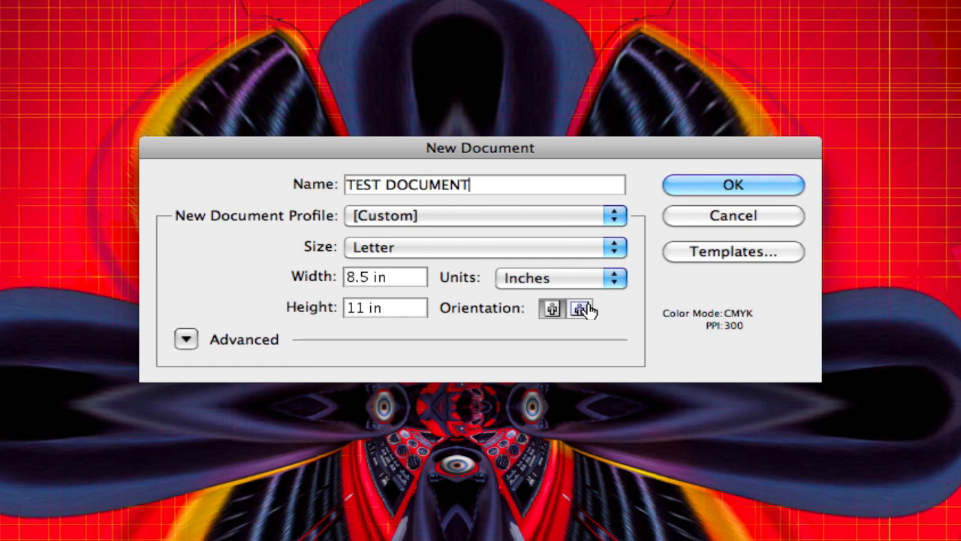
Step: Try landscape, keep portrait 8.5 × 11 in, and reveal the advanced settings
{"action": "left_click", "coordinate": [550, 308]}
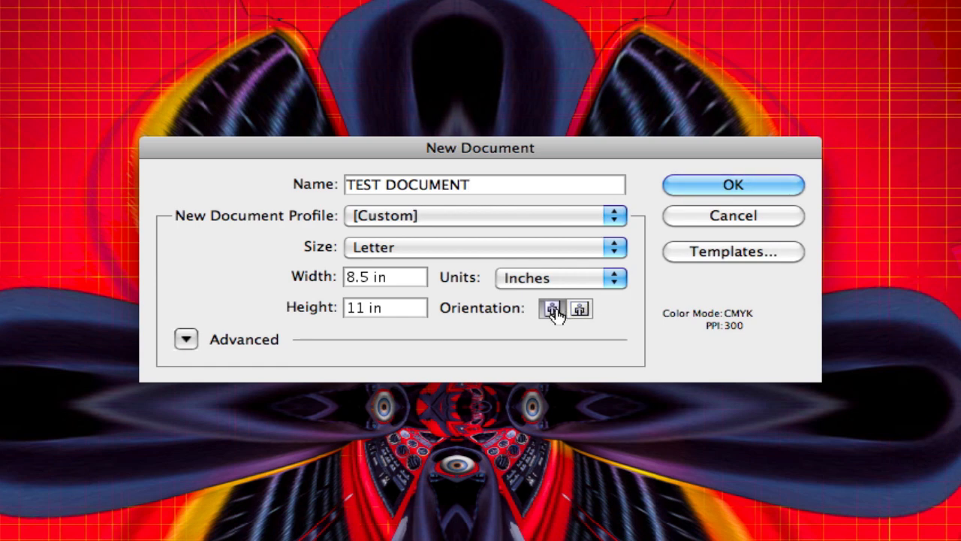
{"action": "left_click", "coordinate": [580, 310]}
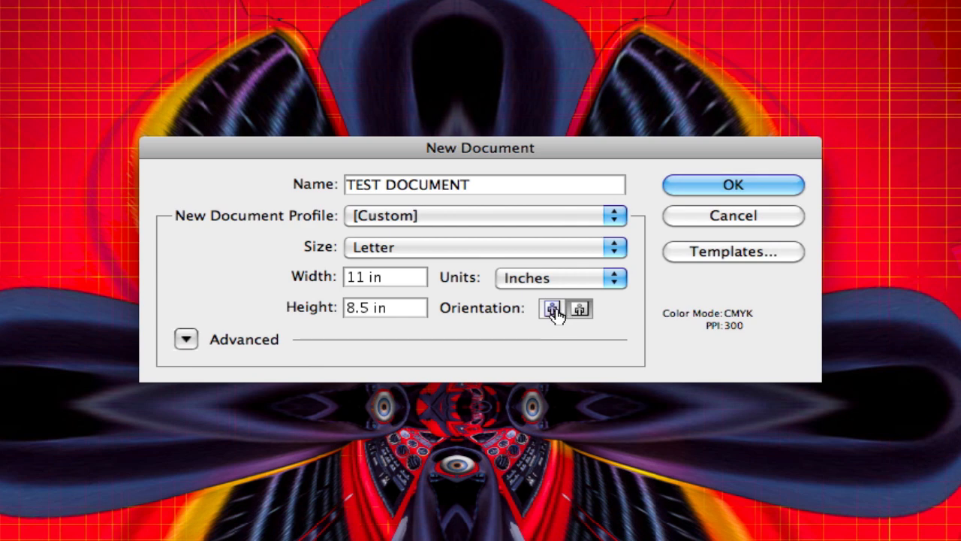
{"action": "left_click", "coordinate": [580, 310]}
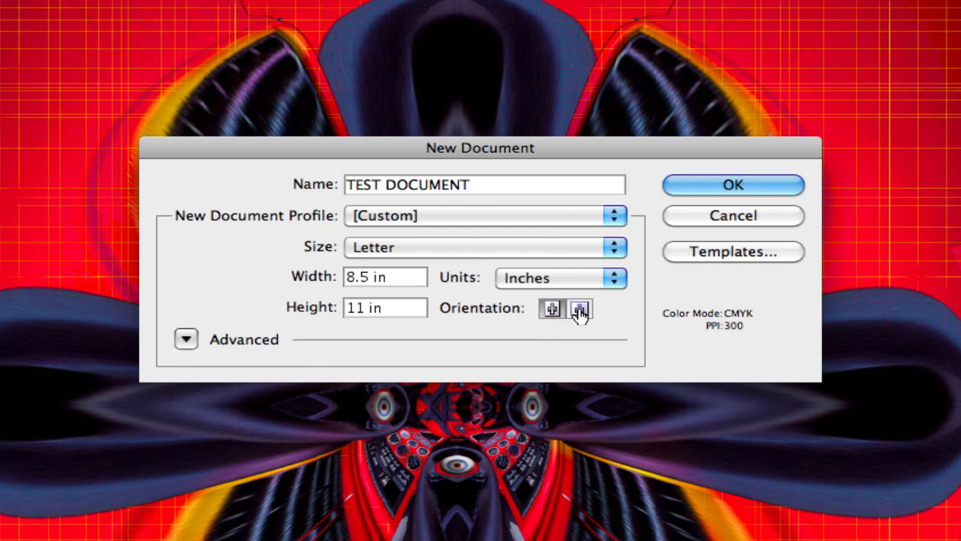
{"action": "left_click", "coordinate": [553, 310]}
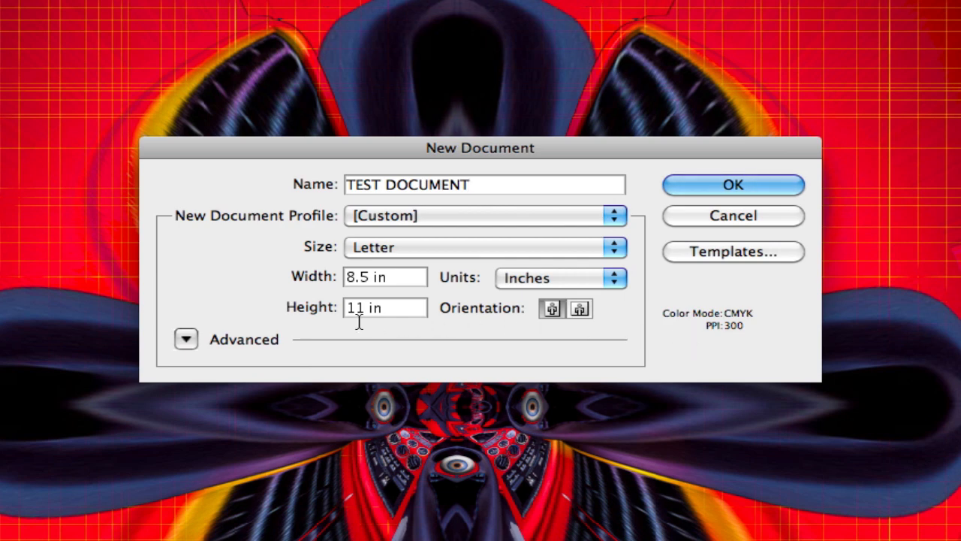
{"action": "left_click", "coordinate": [187, 340]}
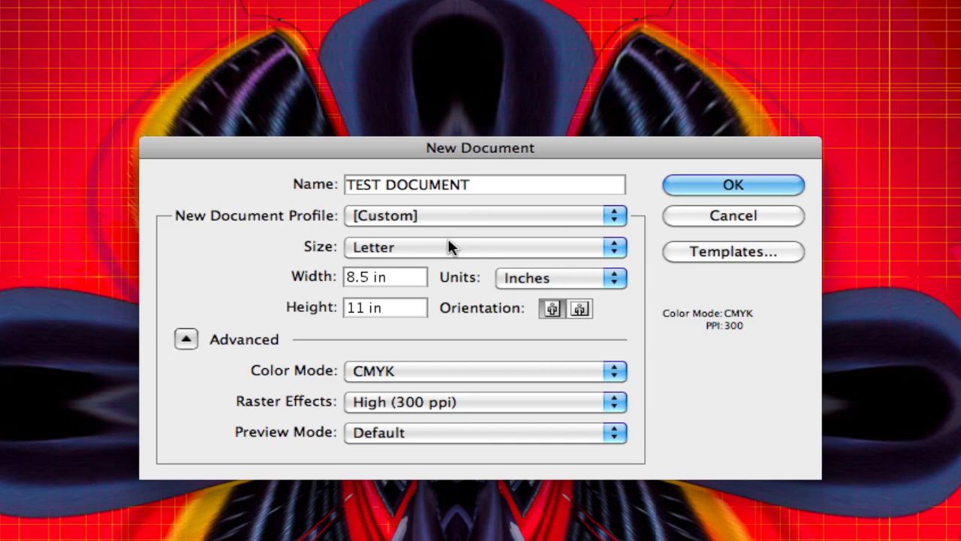
Step: Set the profile to Print, Letter 612 × 792 pt, and hide the advanced settings
{"action": "left_click", "coordinate": [483, 217]}
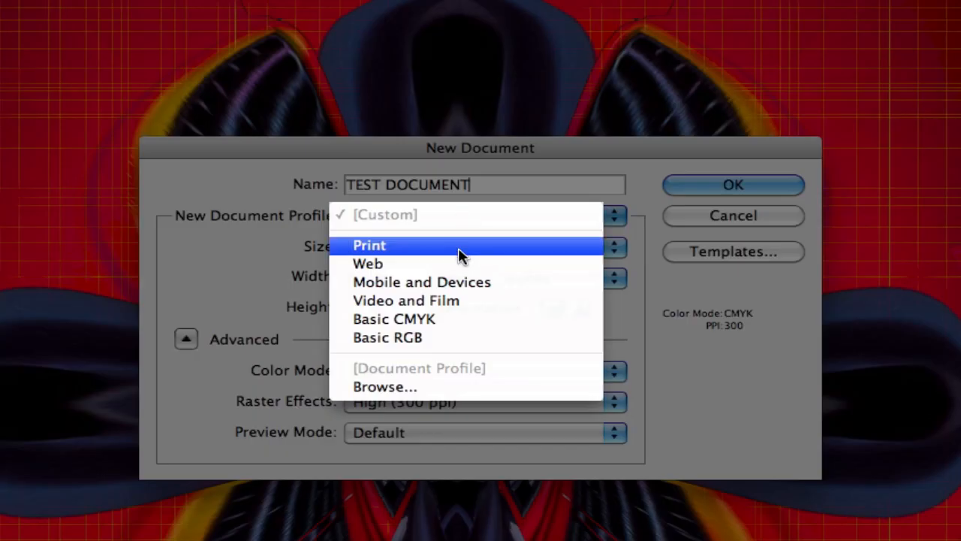
{"action": "left_click", "coordinate": [369, 245]}
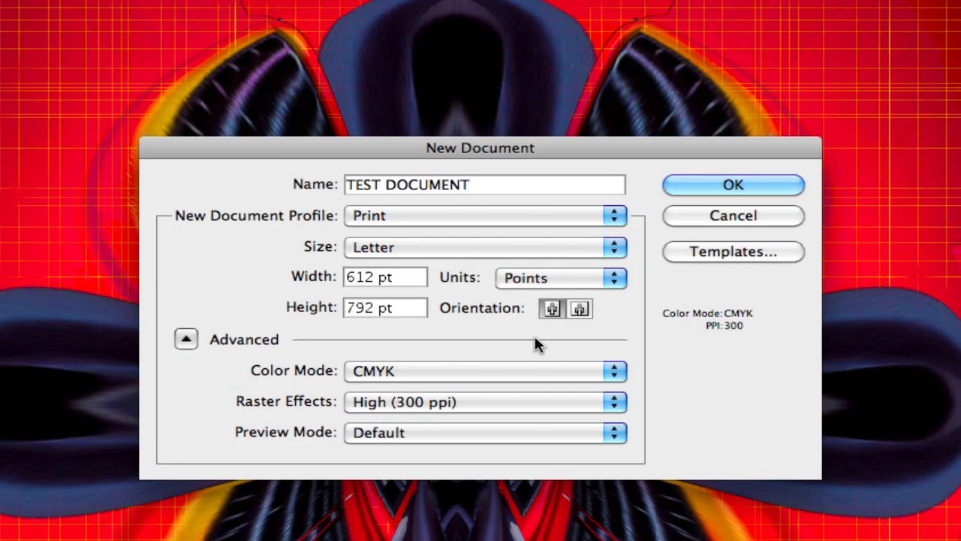
{"action": "left_click", "coordinate": [484, 370]}
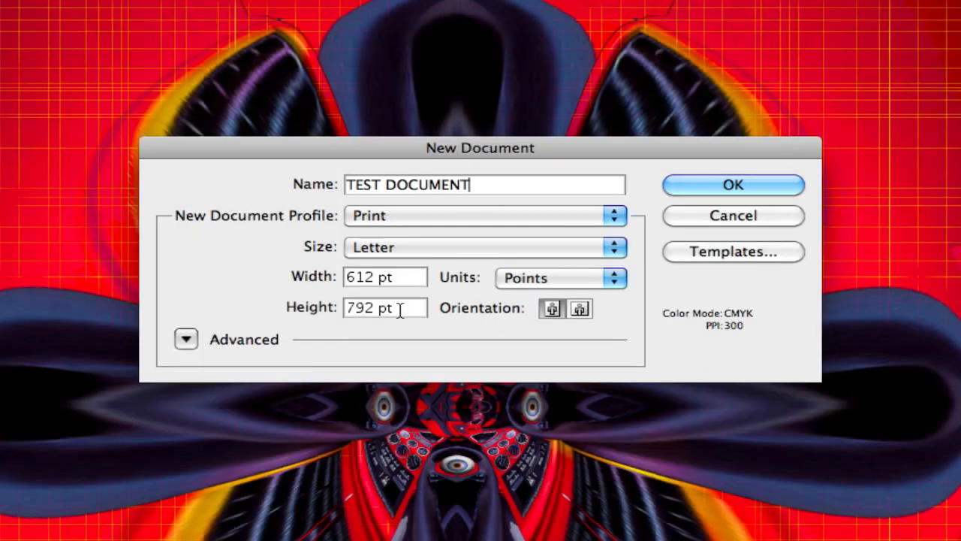
{"action": "mouse_move", "coordinate": [441, 283]}
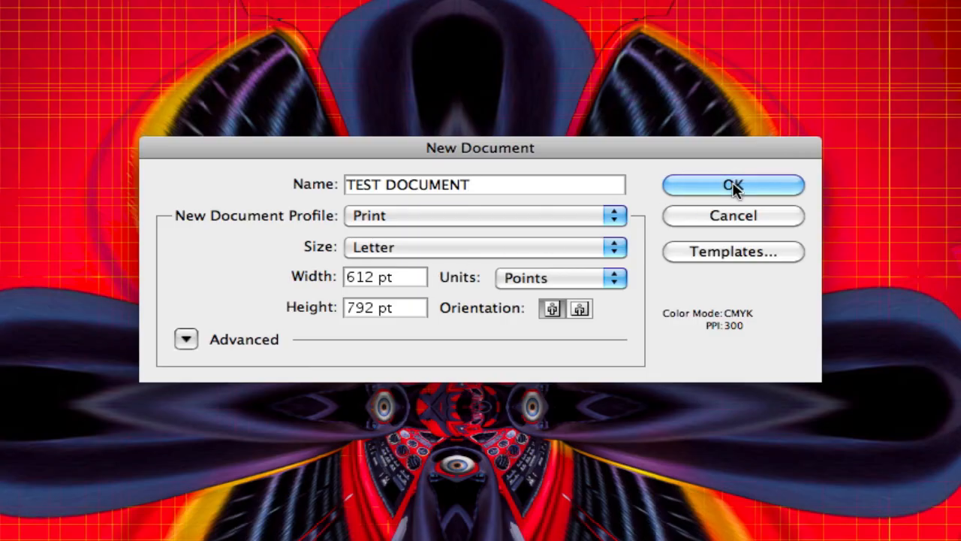
Step: Create the blank TEST DOCUMENT page from the New Document settings
{"action": "left_click", "coordinate": [732, 184]}
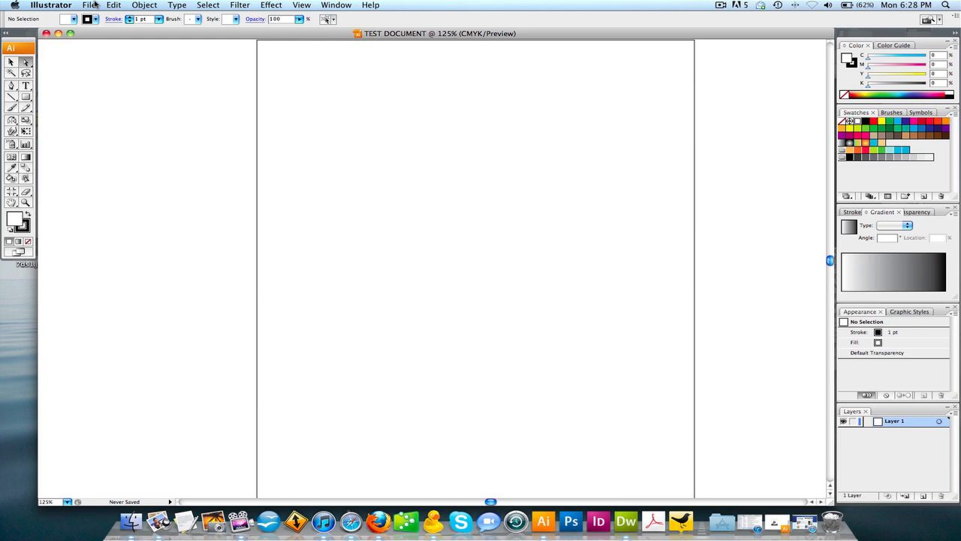
Step: Save TEST DOCUMENT.ai to the Desktop in the native Adobe Illustrator format
{"action": "left_click", "coordinate": [90, 6]}
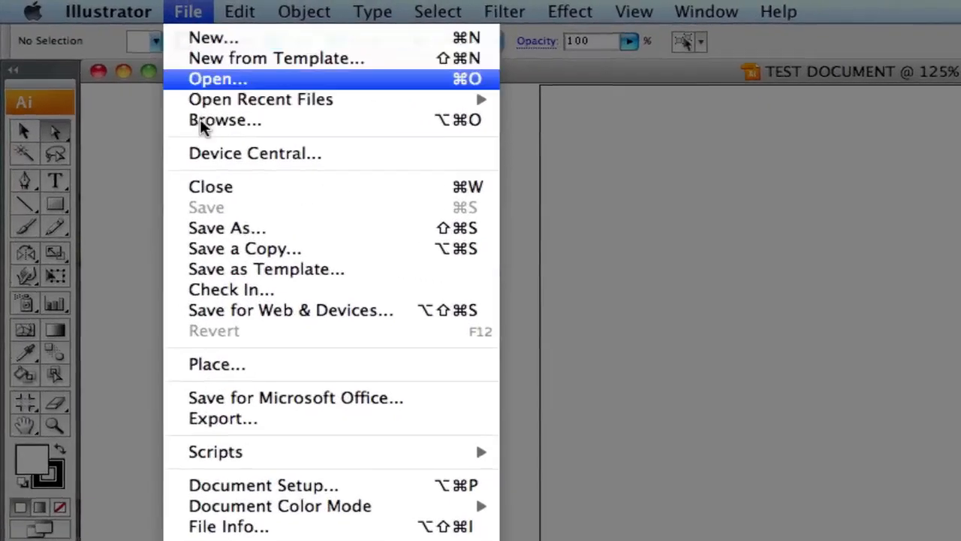
{"action": "left_click", "coordinate": [227, 228]}
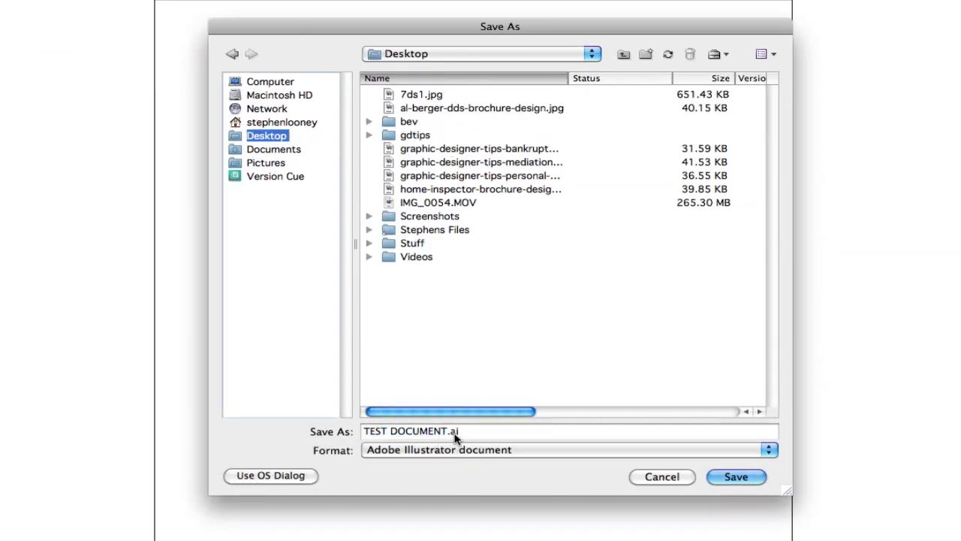
{"action": "left_click", "coordinate": [567, 449]}
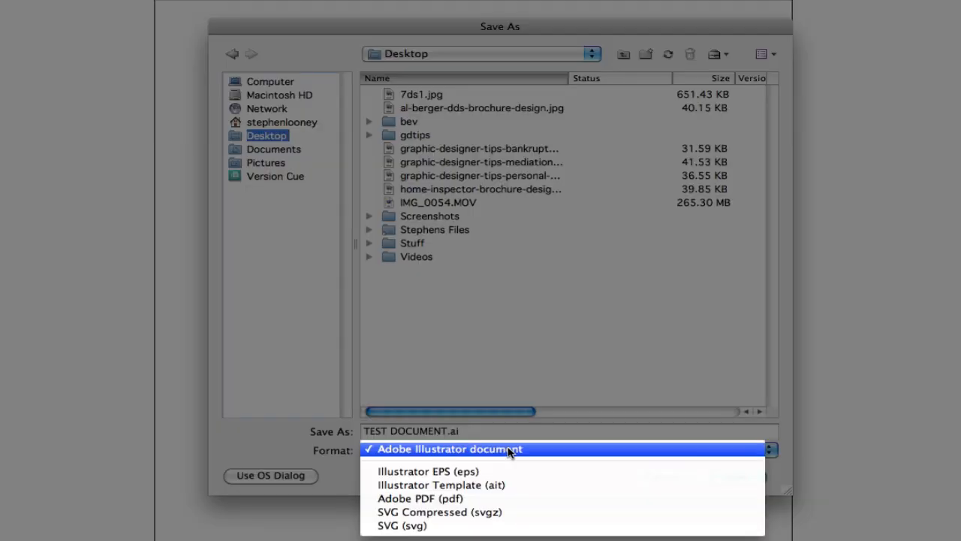
{"action": "left_click", "coordinate": [448, 447]}
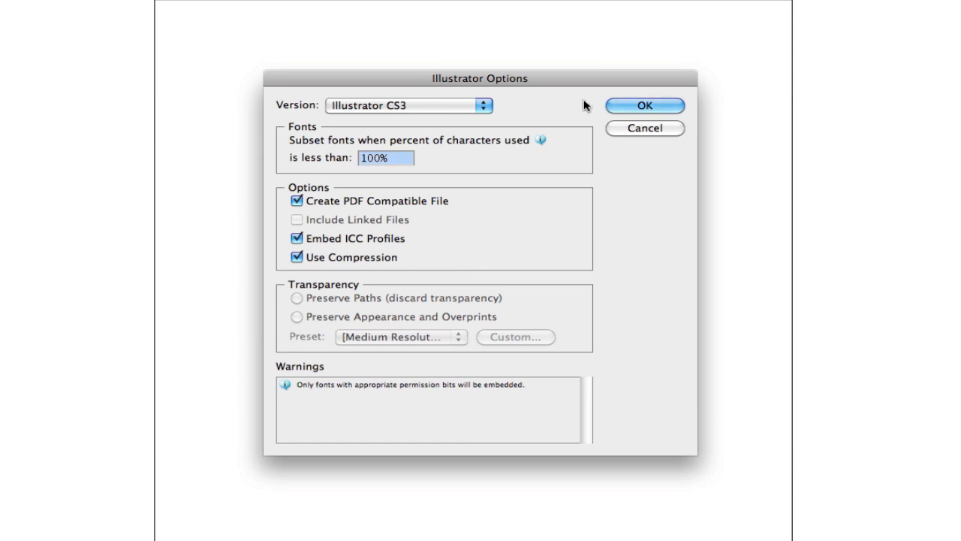
{"action": "mouse_move", "coordinate": [534, 107]}
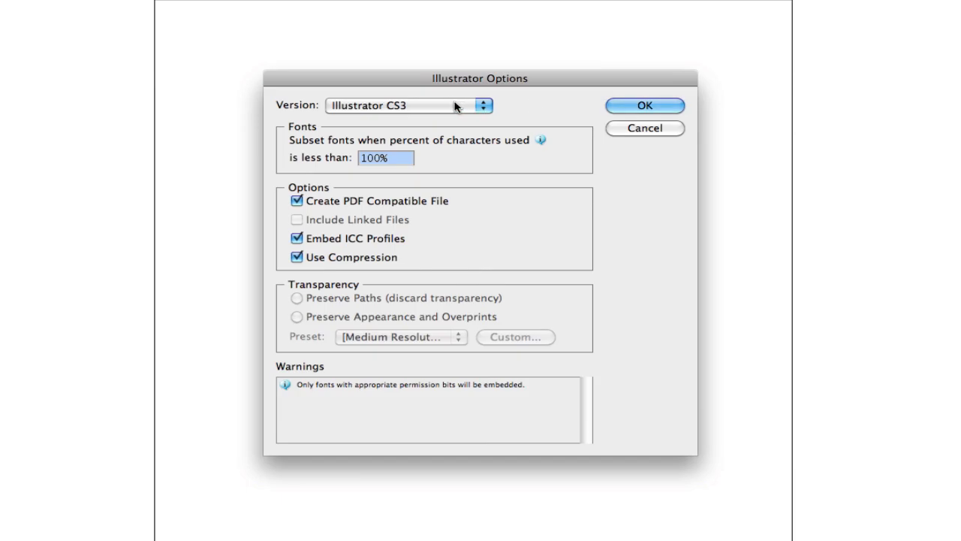
Step: Save with Illustrator CS2 compatibility and accept the legacy format warning
{"action": "left_click", "coordinate": [406, 105]}
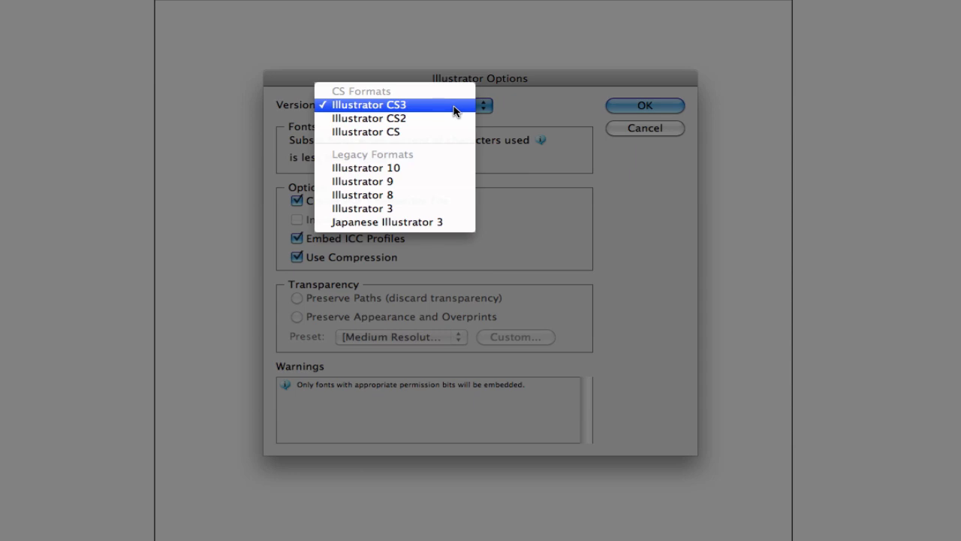
{"action": "mouse_move", "coordinate": [370, 117]}
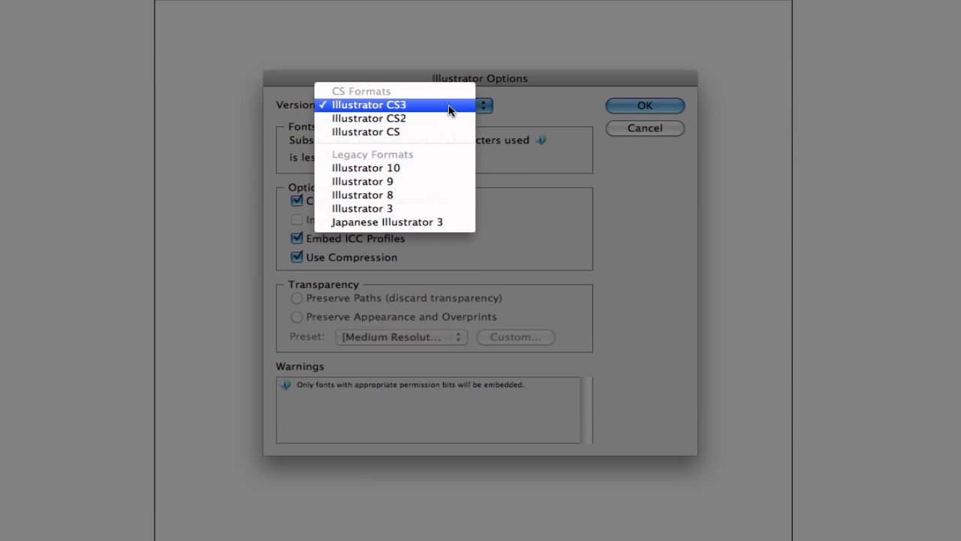
{"action": "left_click", "coordinate": [370, 117]}
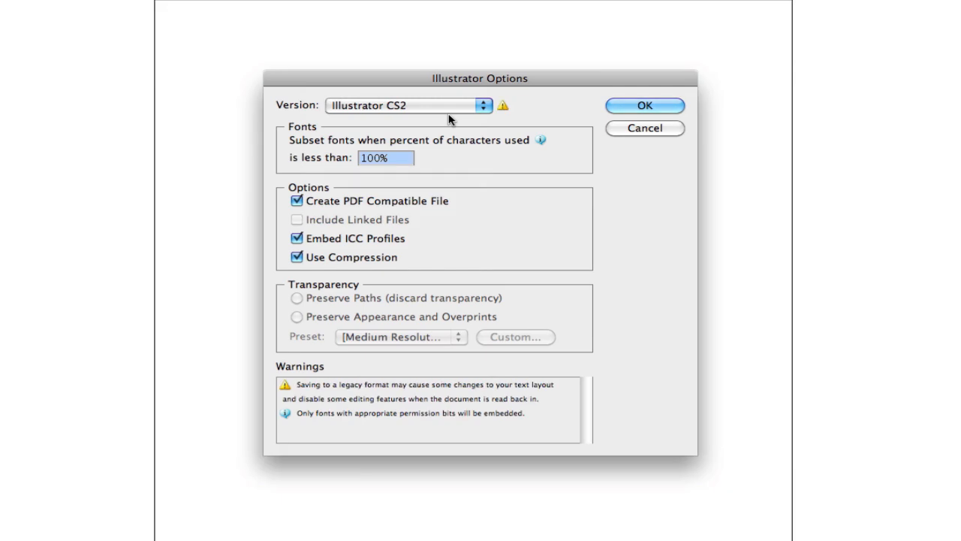
{"action": "mouse_move", "coordinate": [622, 113]}
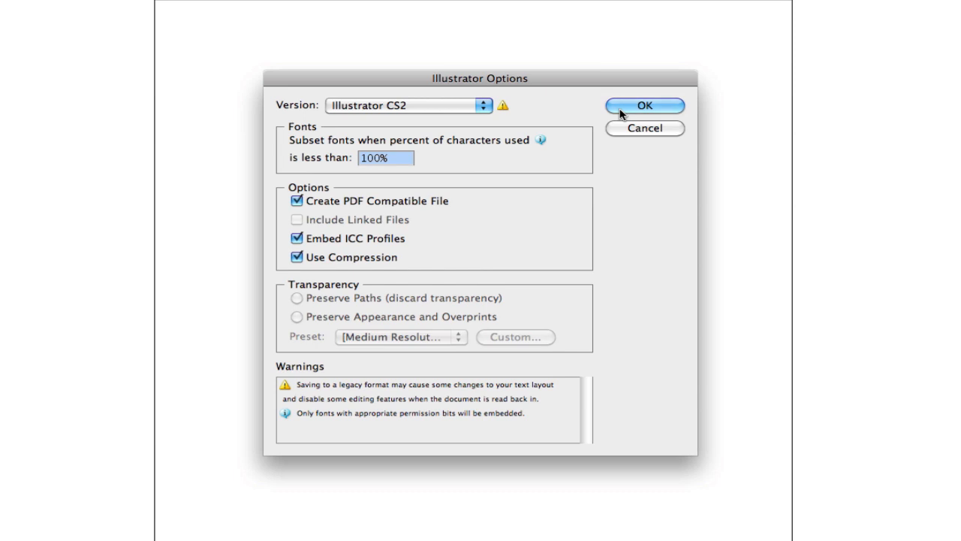
{"action": "mouse_move", "coordinate": [578, 114]}
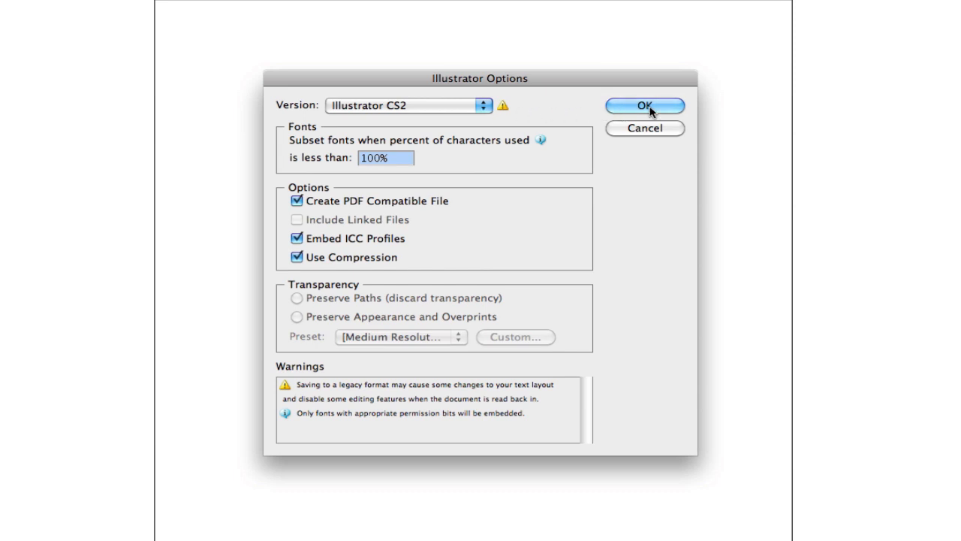
{"action": "left_click", "coordinate": [642, 105]}
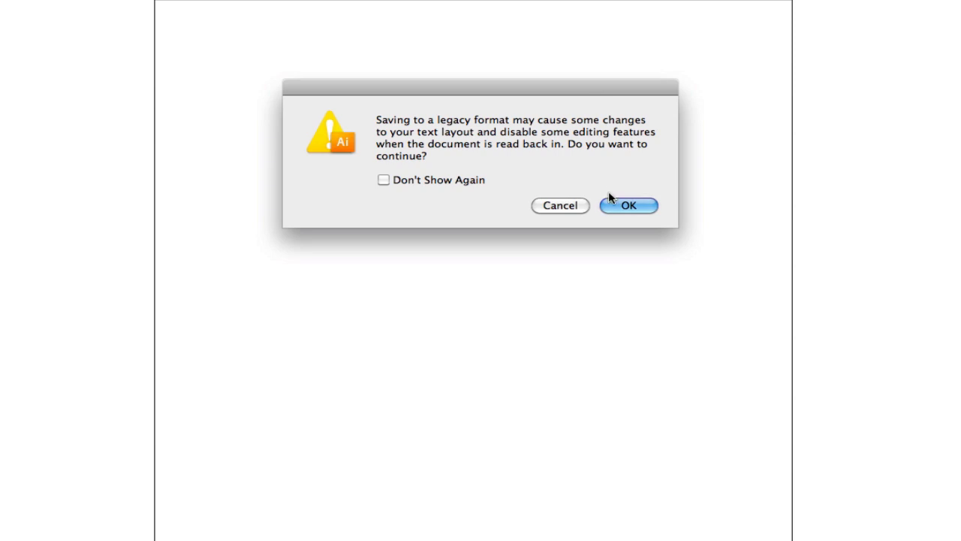
{"action": "left_click", "coordinate": [628, 206]}
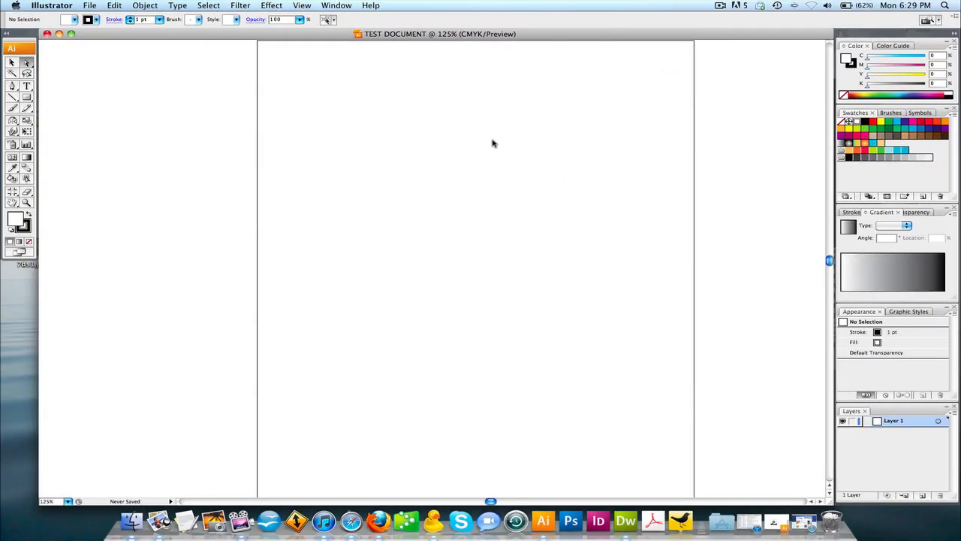